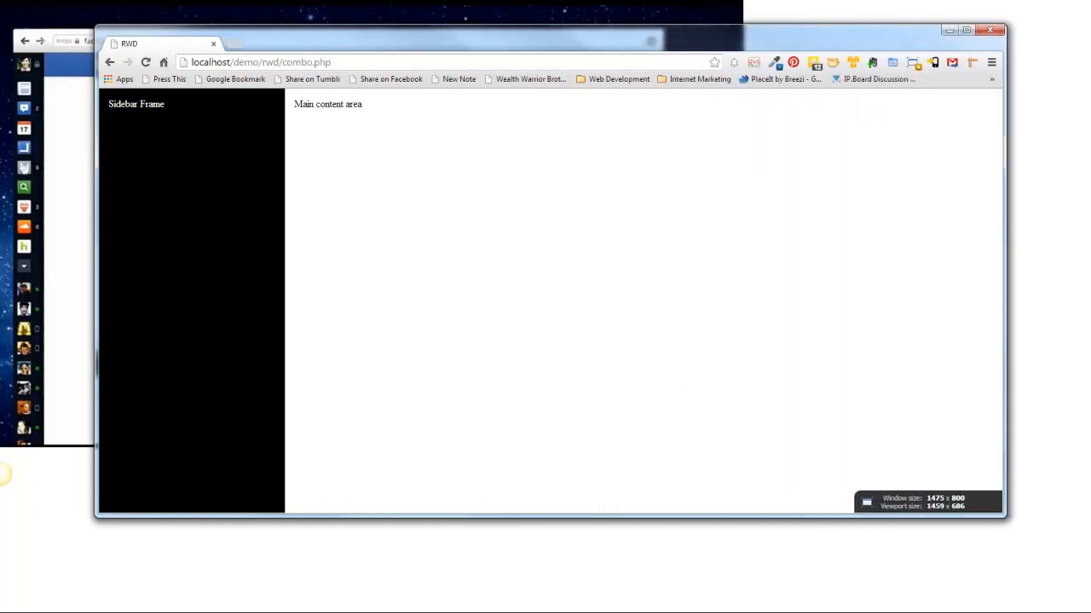
Narrow the Chrome window to about 1164 px so the fluid main content shrinks beside the fixed sidebar
drag(1004, 273, 833, 273)
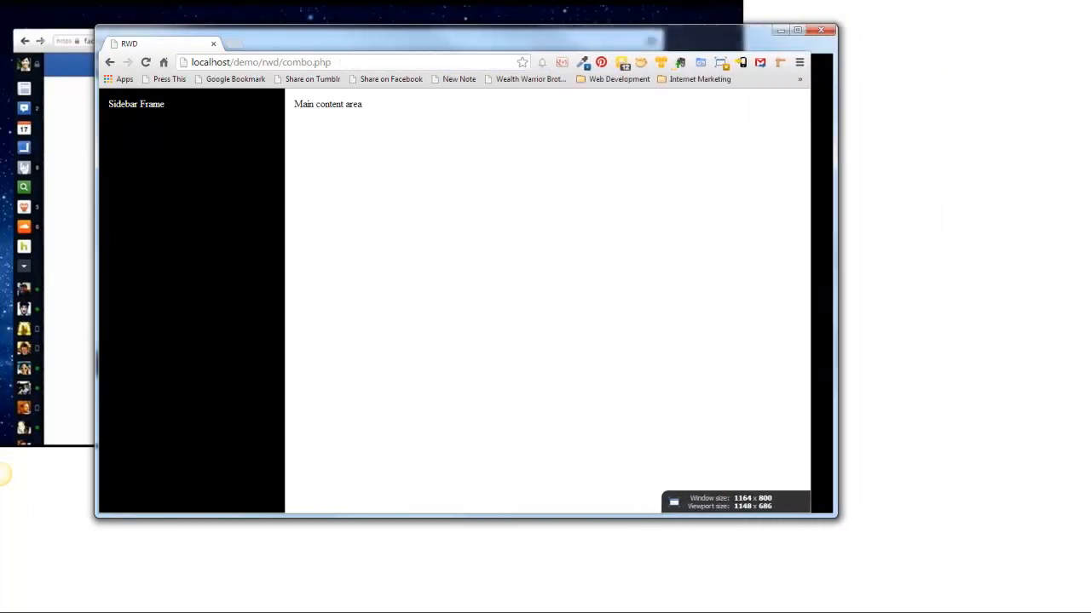
drag(833, 281, 848, 281)
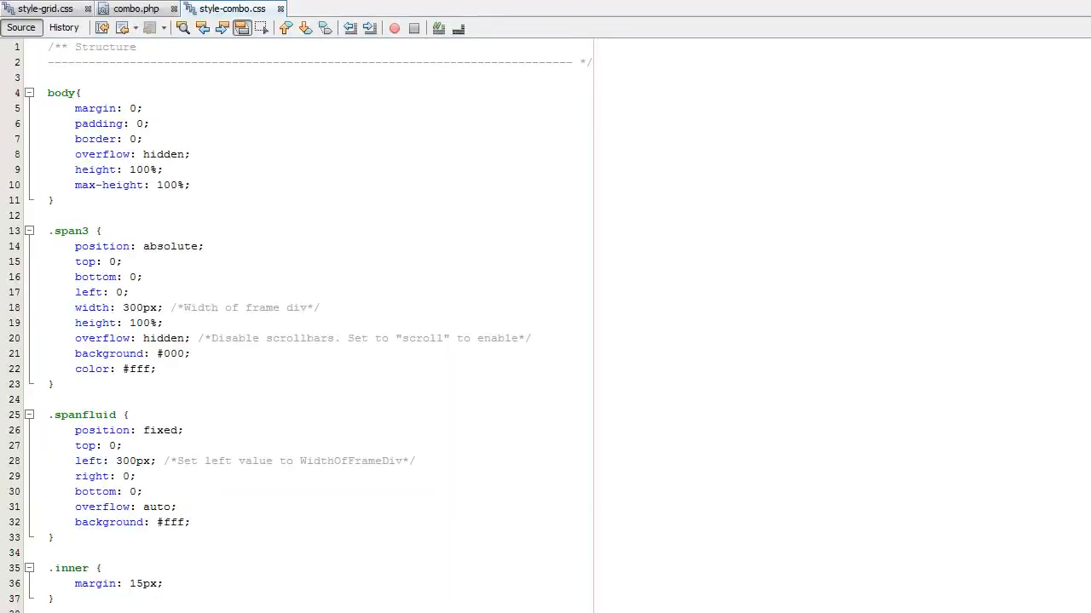
scroll(down, 3)
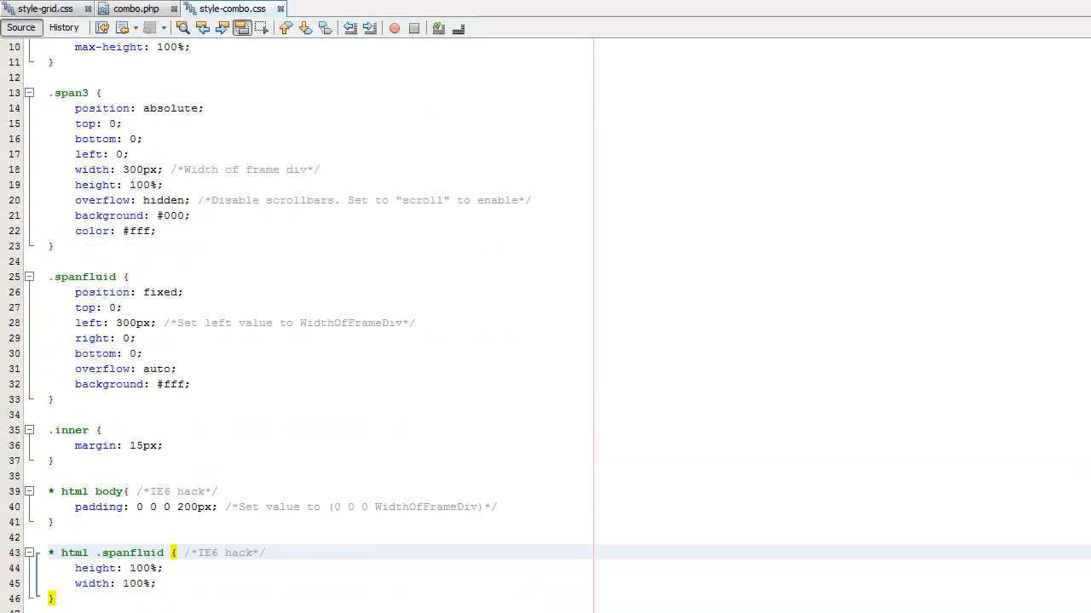
scroll(up, 3)
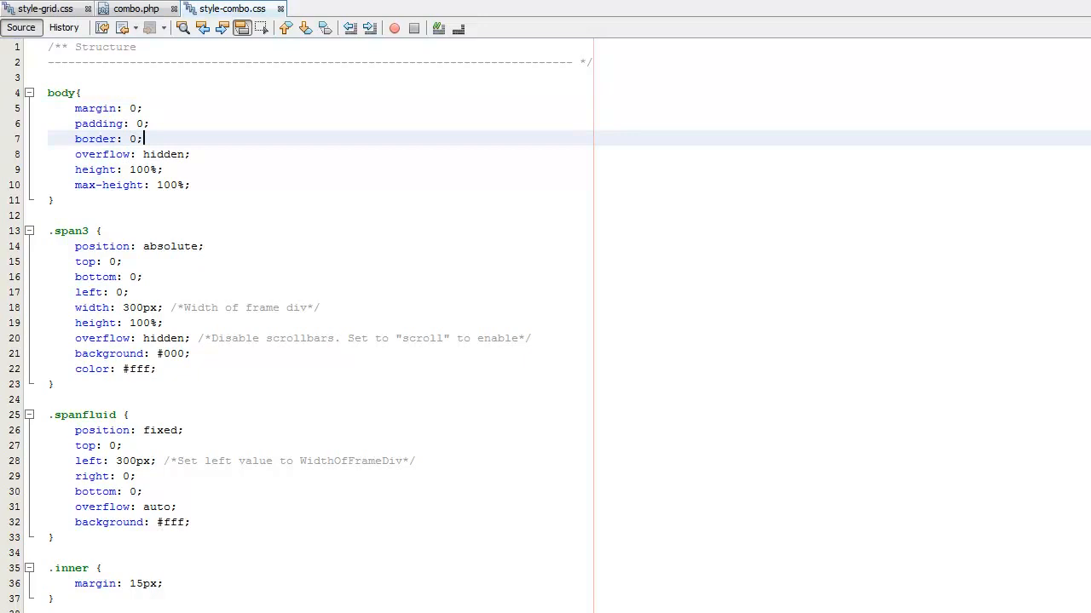
scroll(down, 3)
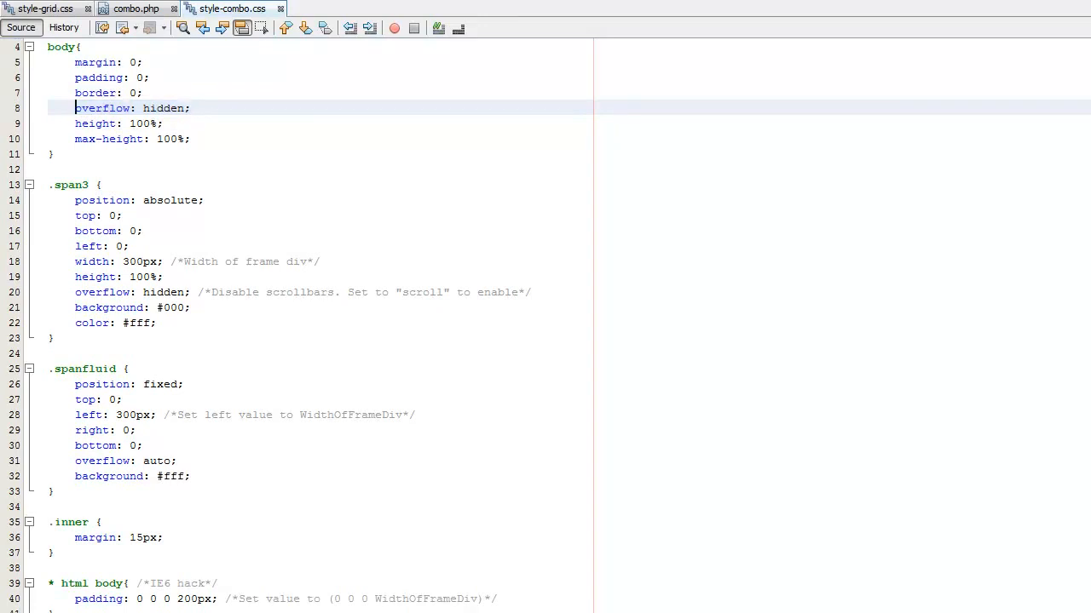
drag(75, 109, 53, 154)
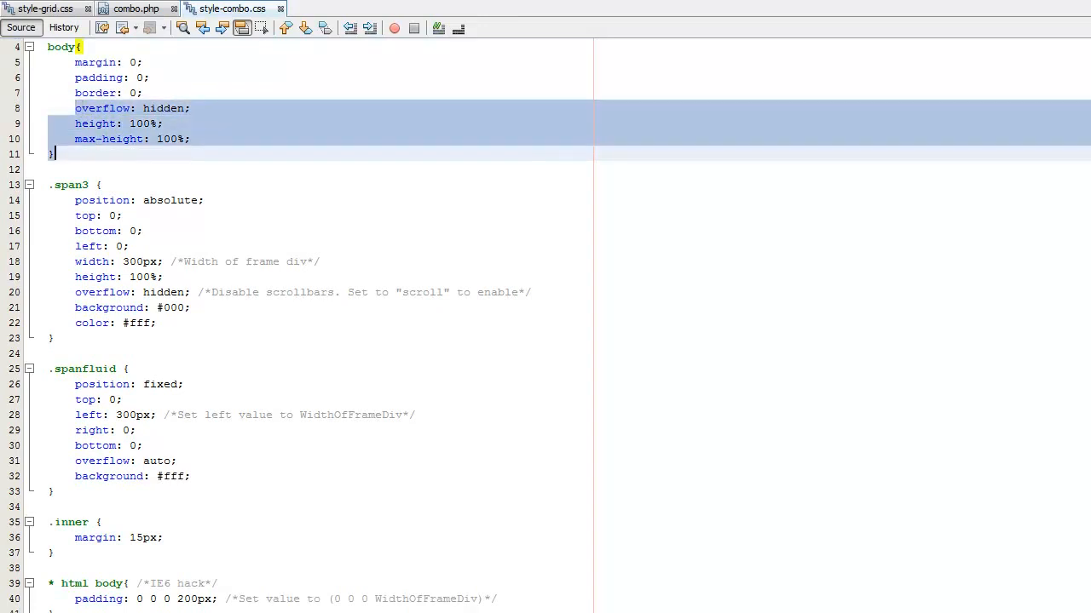
click(197, 138)
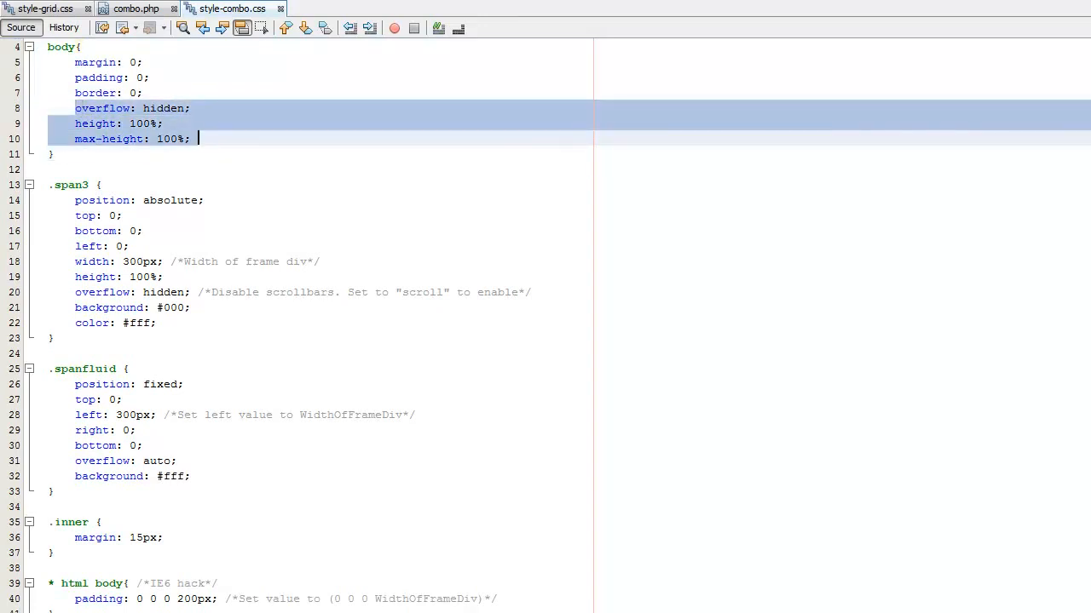
scroll(down, 3)
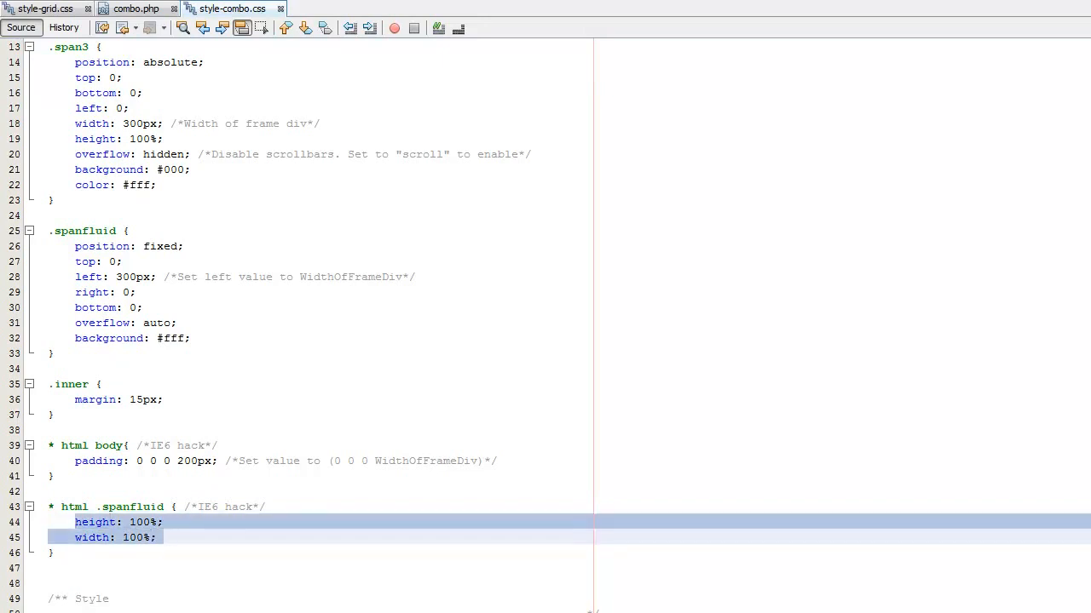
click(164, 538)
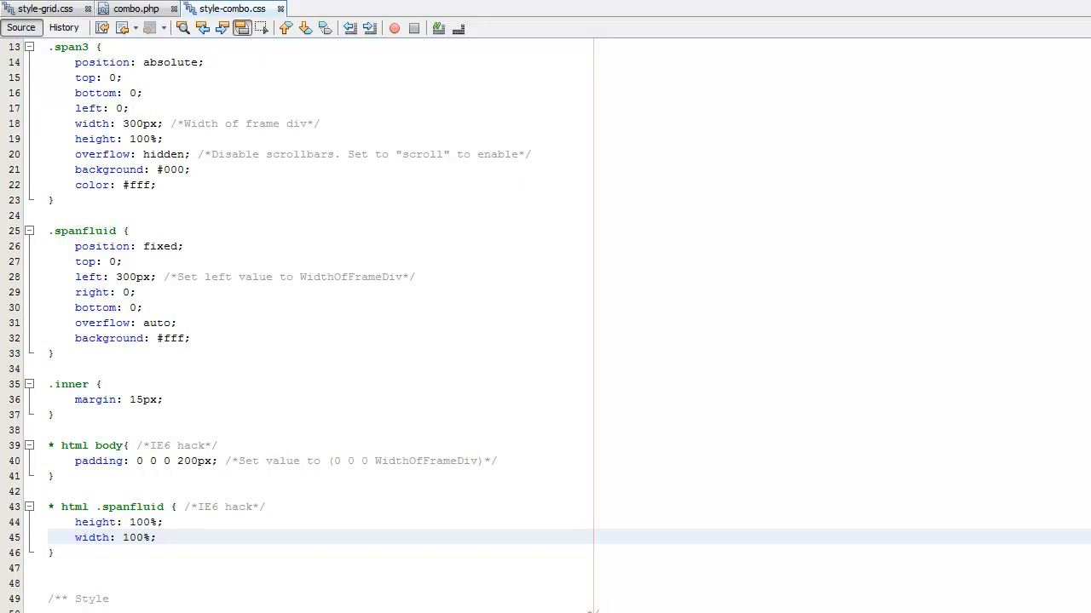
click(164, 538)
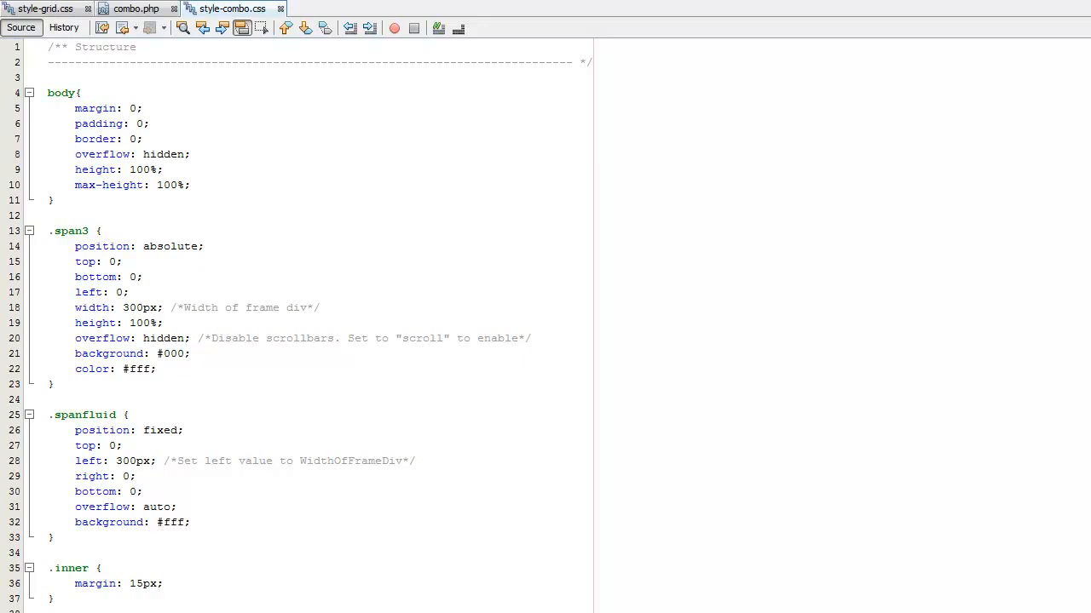
drag(49, 231, 53, 538)
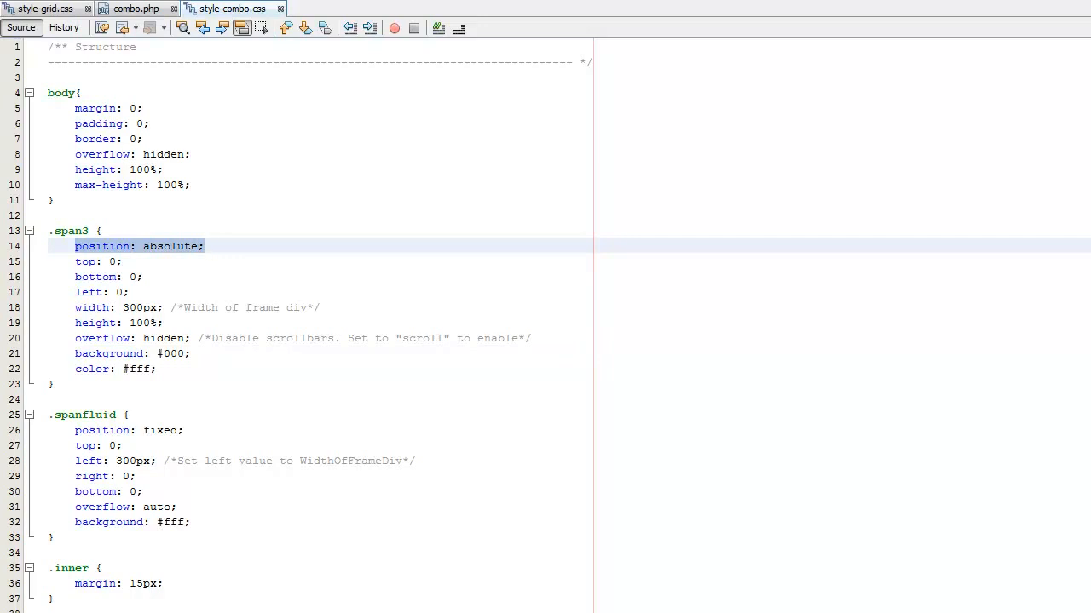
click(204, 247)
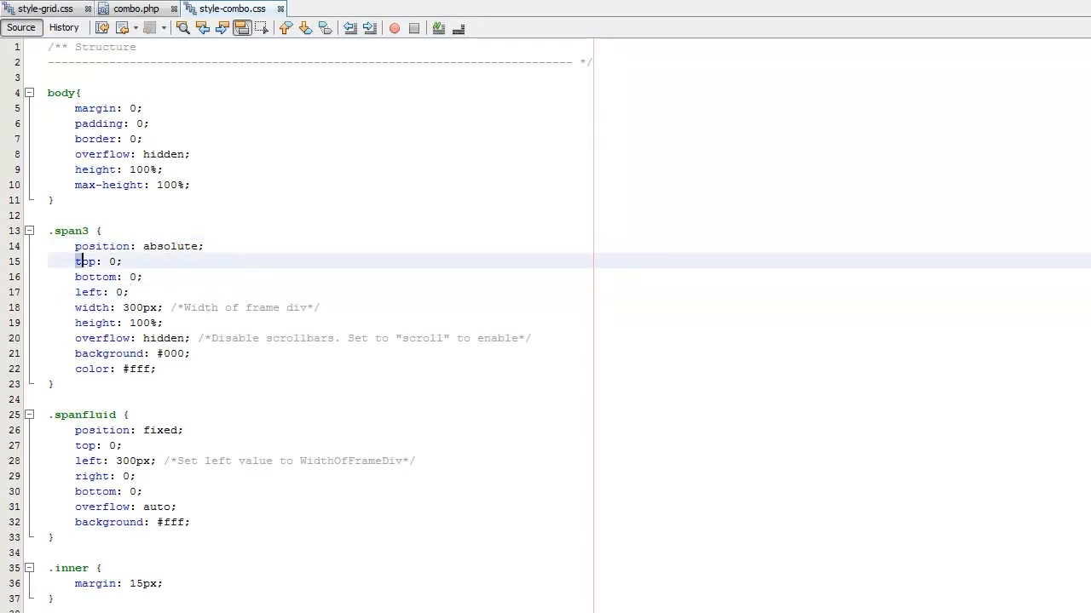
drag(76, 261, 128, 292)
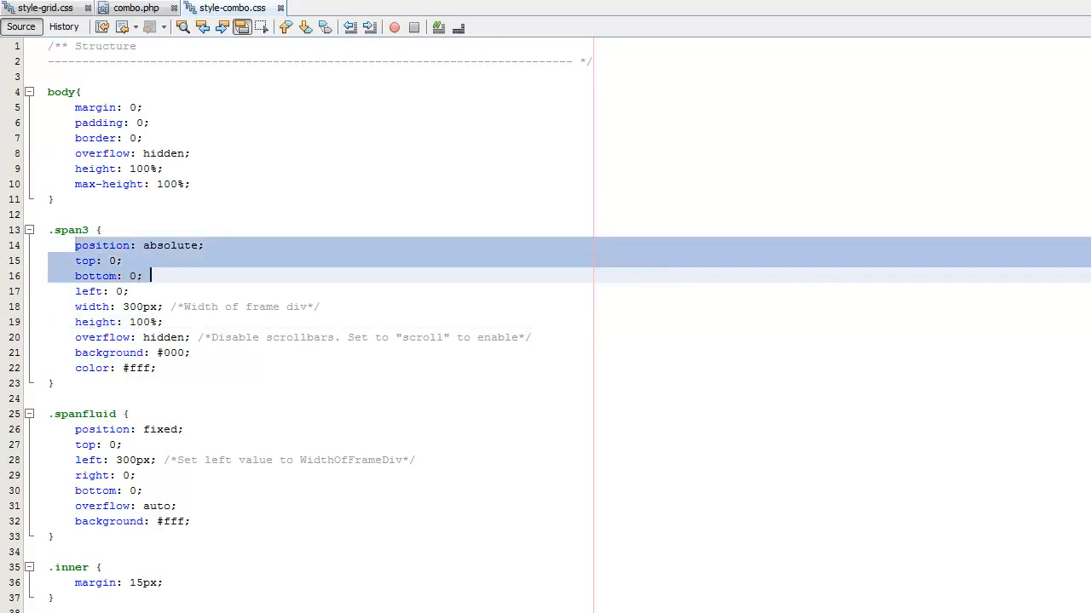
click(119, 291)
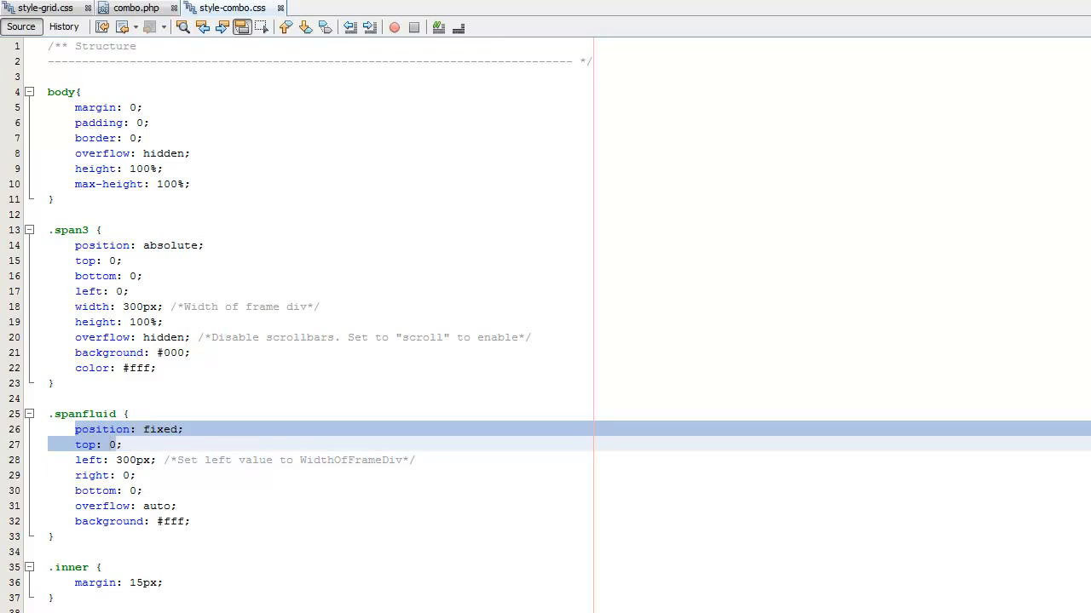
click(113, 444)
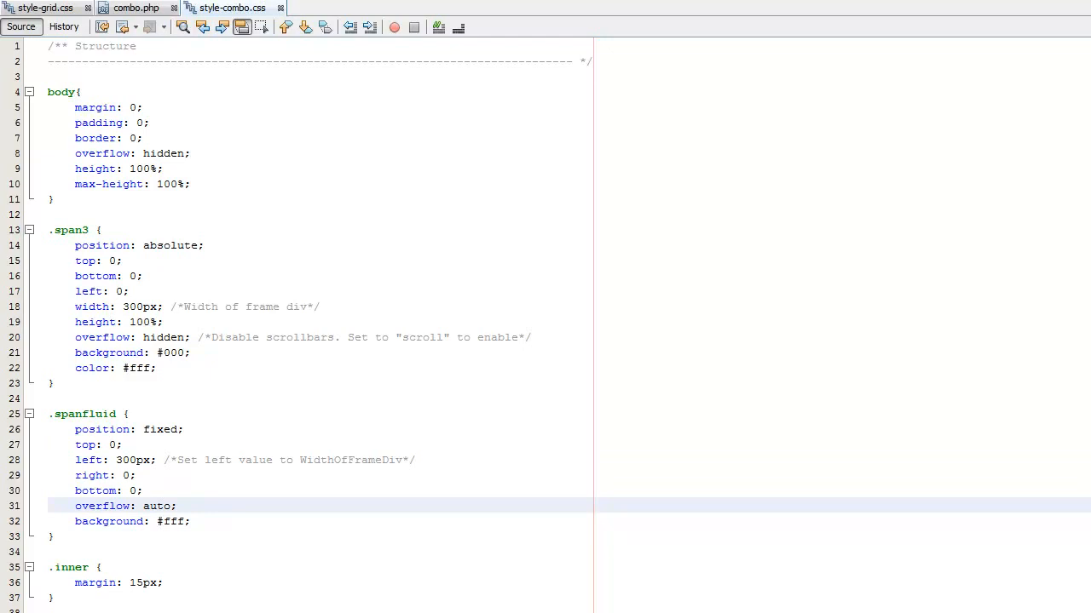
click(184, 505)
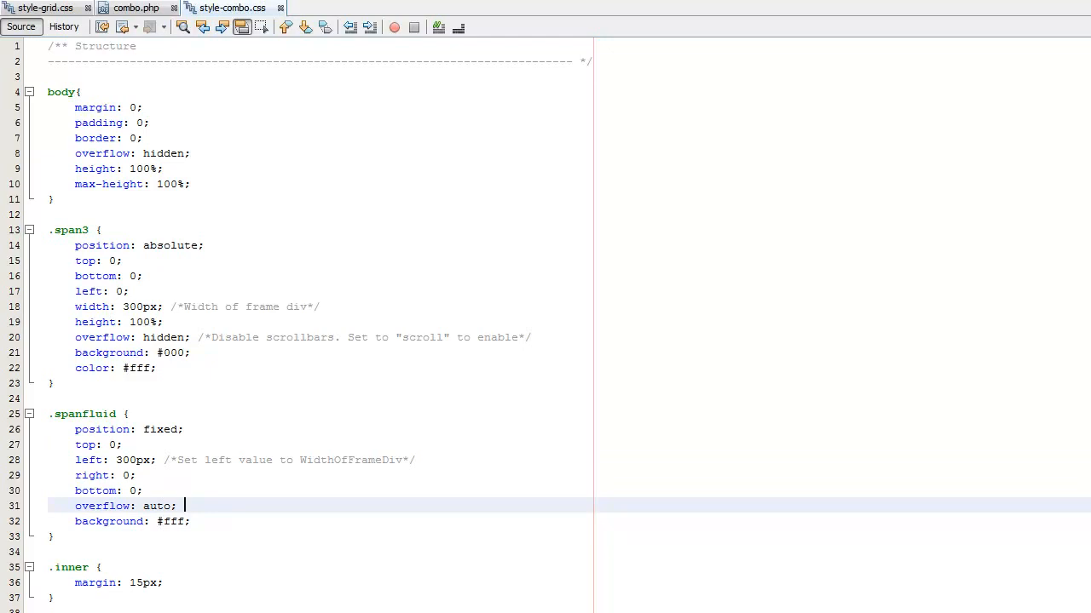
scroll(down, 3)
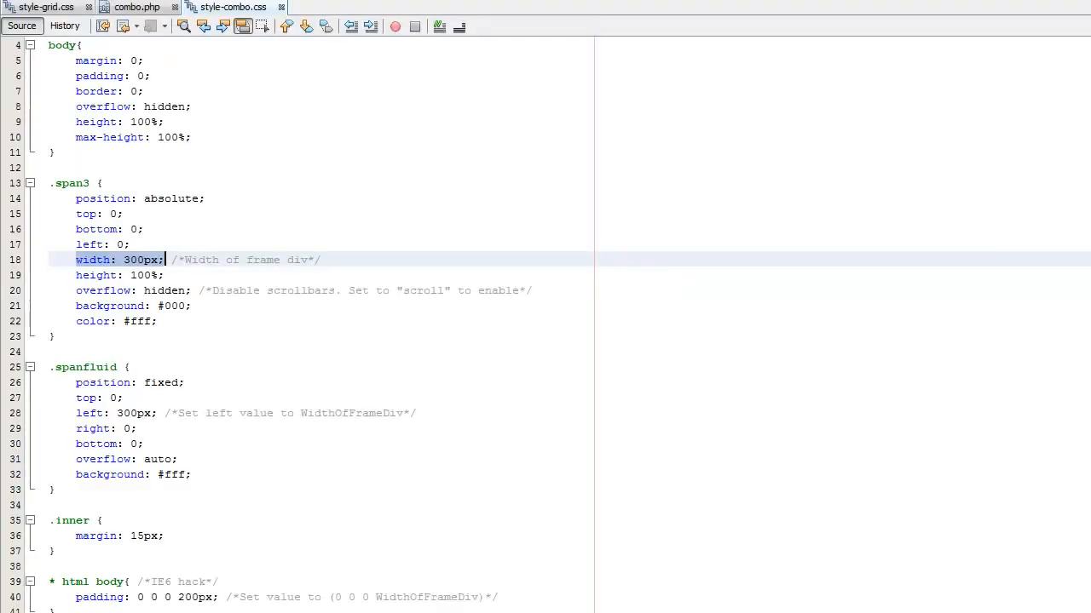
scroll(down, 3)
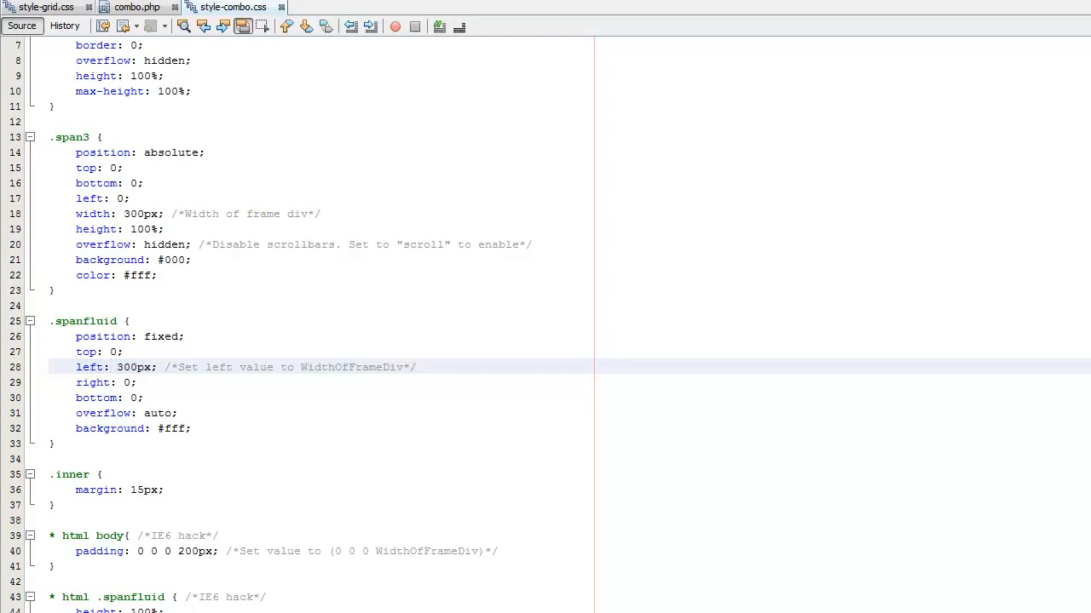
click(111, 367)
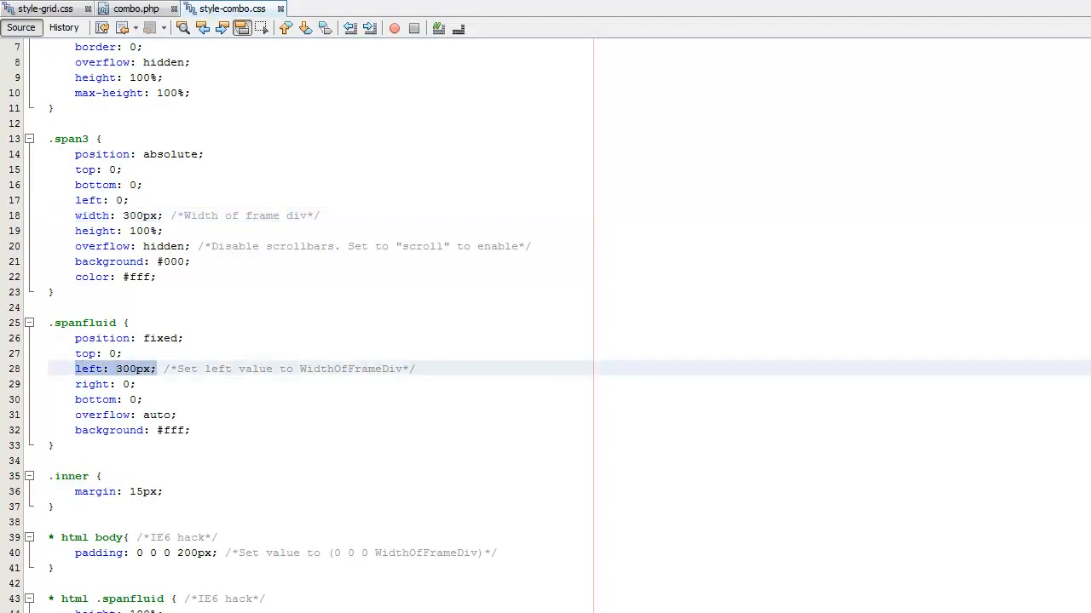
click(157, 415)
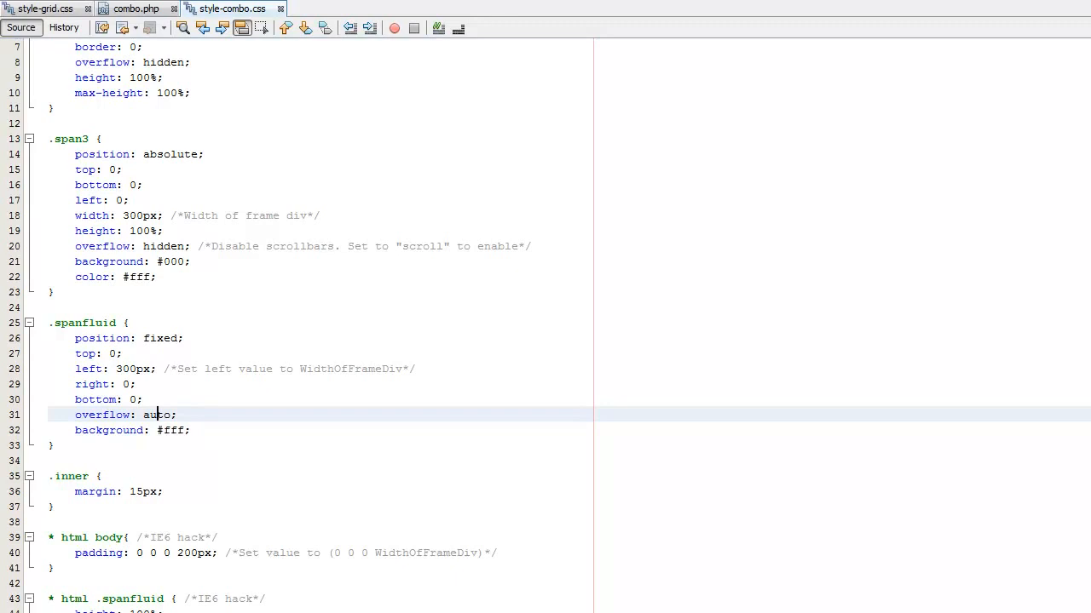
Review combo.php's span3, spanfluid and inner divs, then return to style-combo.css
scroll(down, 3)
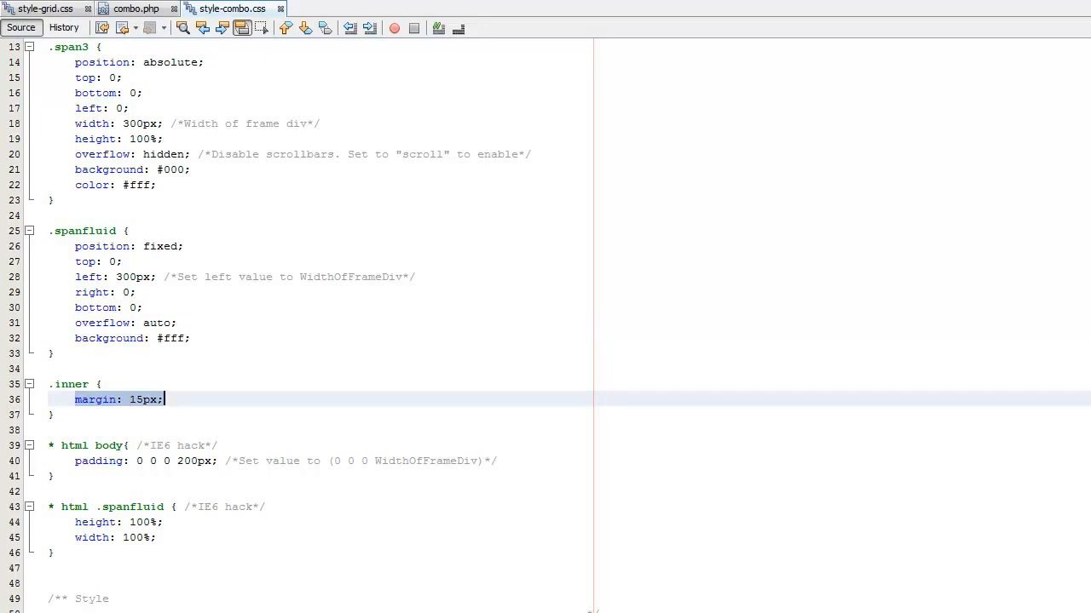
click(134, 9)
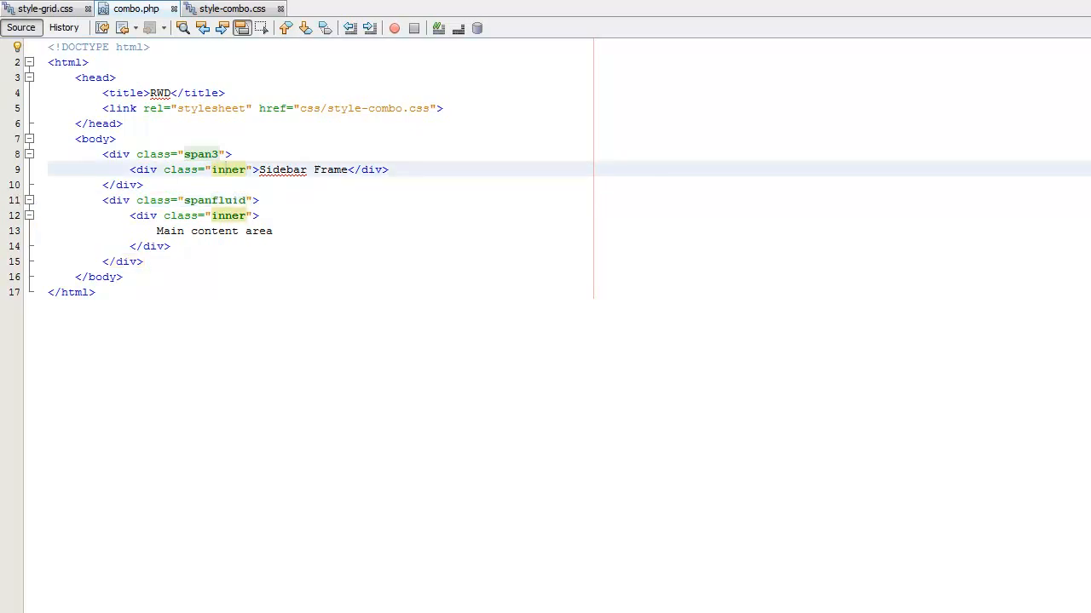
click(231, 9)
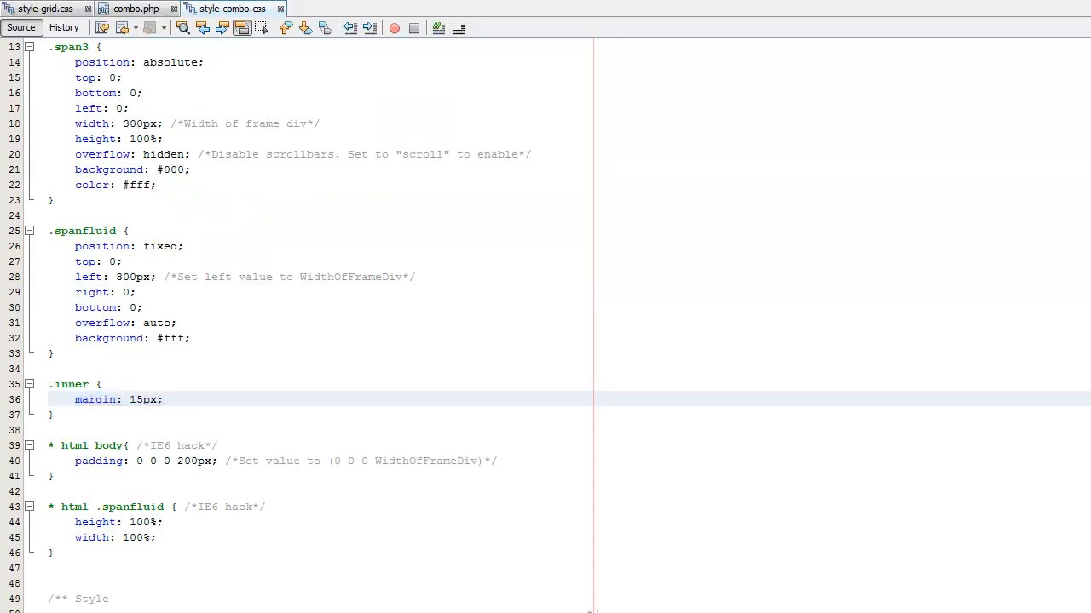
Move past the IE6 hack rules to the Responsive section with the max-width 768px media query
click(165, 400)
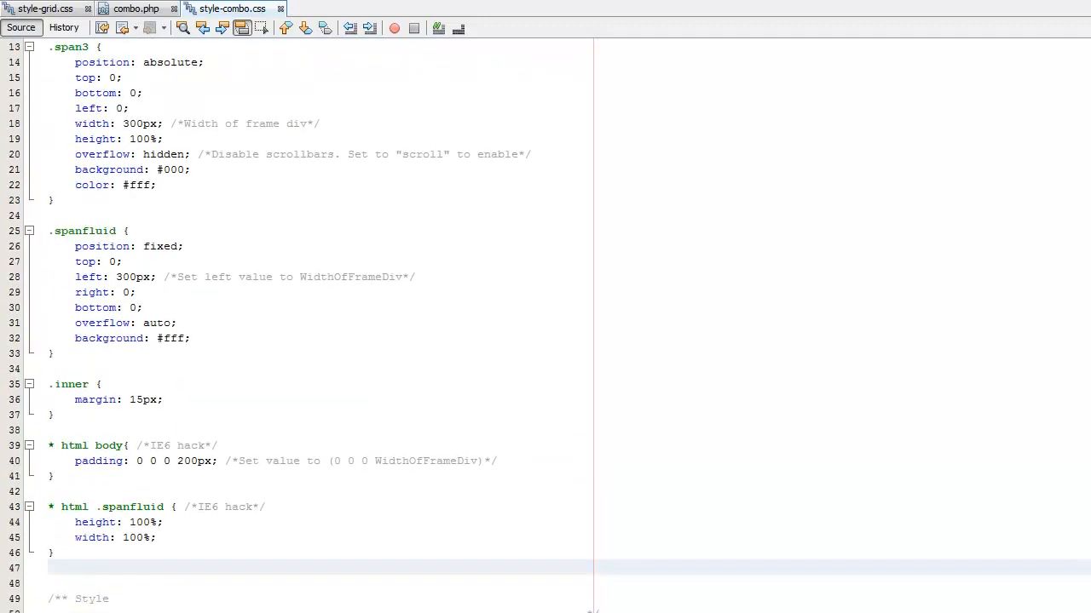
scroll(down, 3)
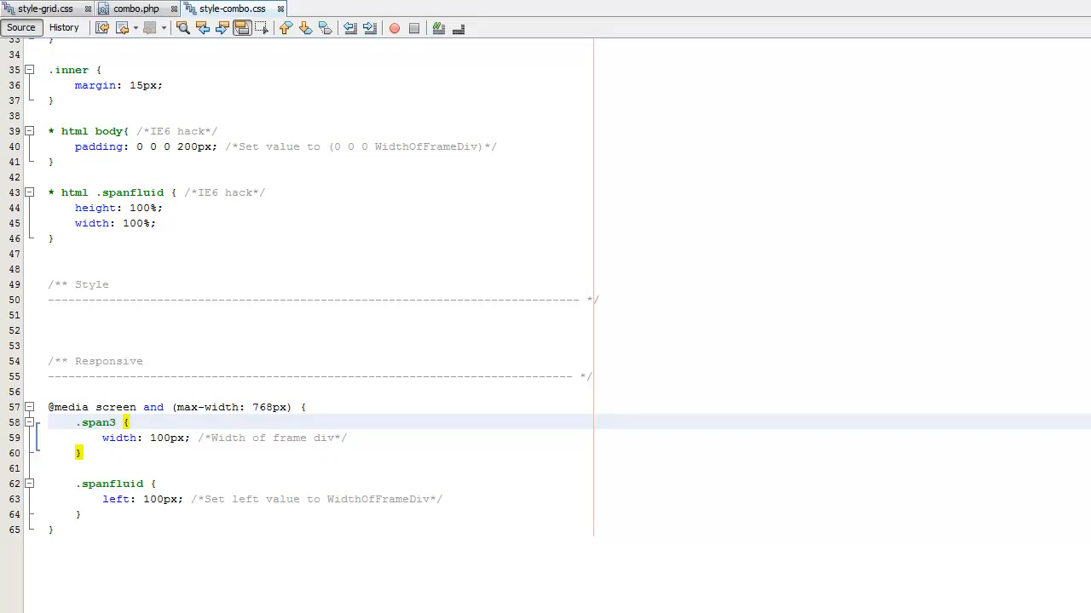
click(127, 422)
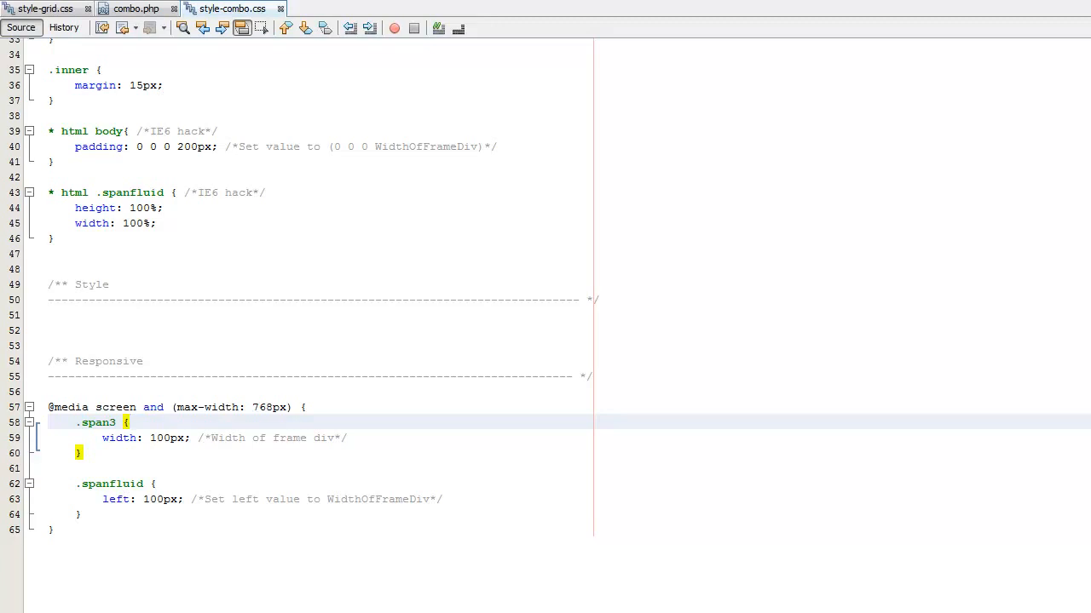
click(128, 423)
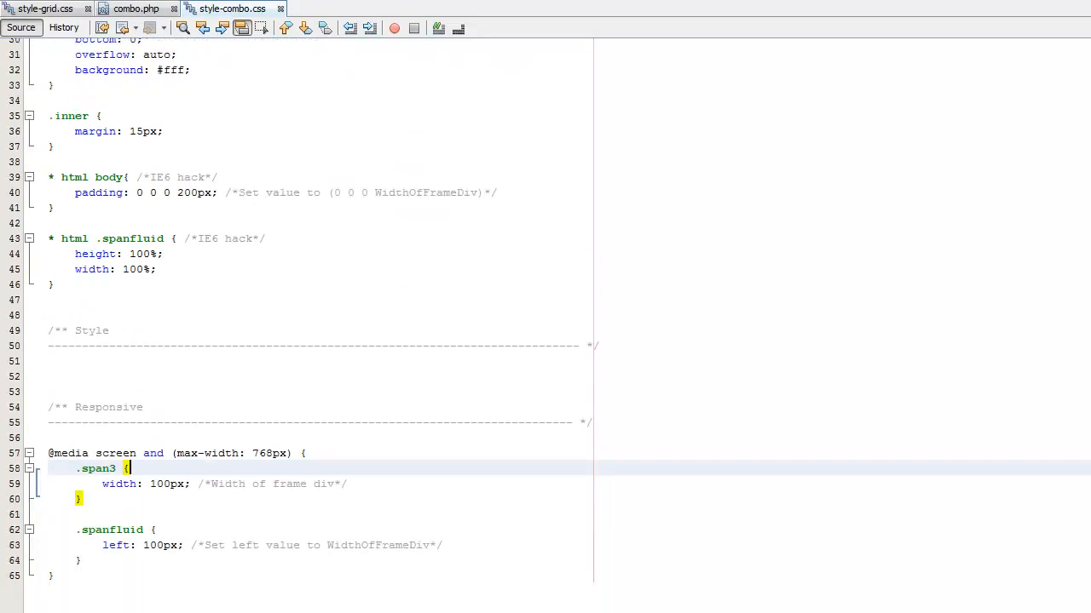
double_click(160, 484)
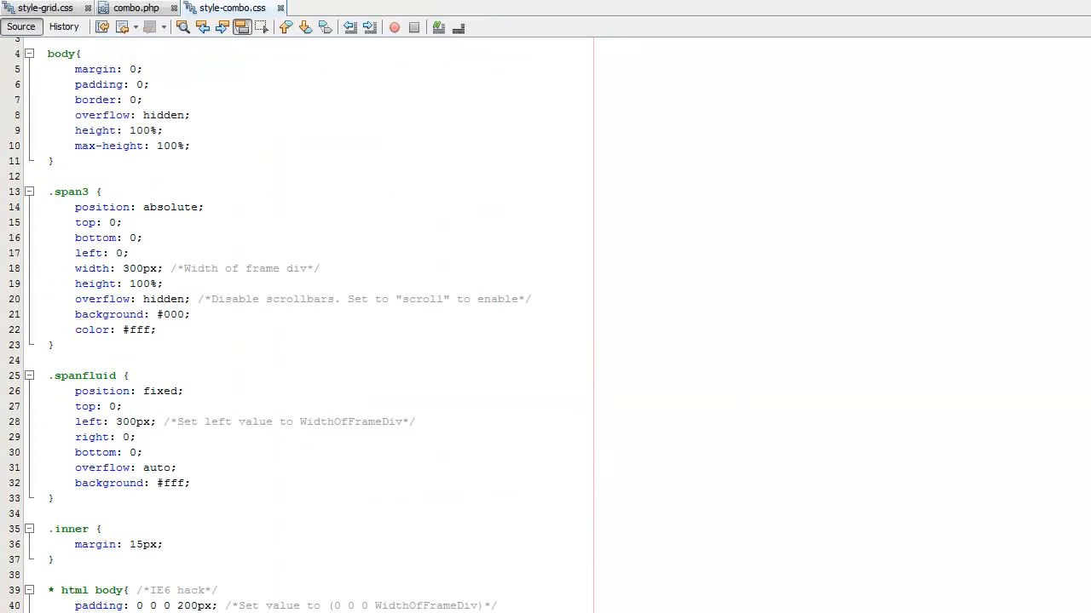
Maximize the Chrome window showing localhost combo.php so the sidebar sits beside the main content
scroll(down, 3)
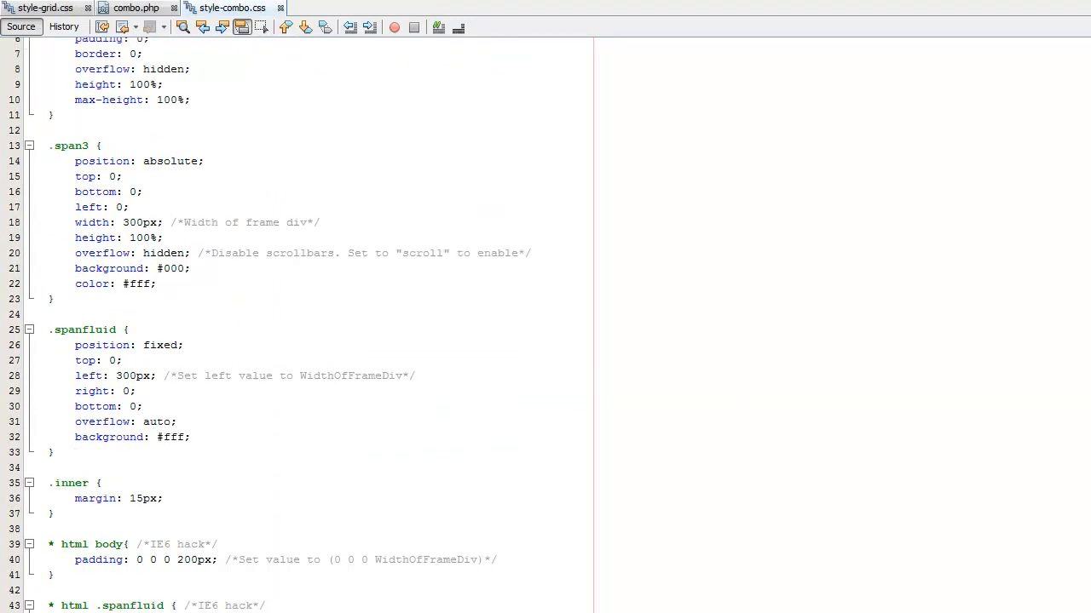
scroll(down, 3)
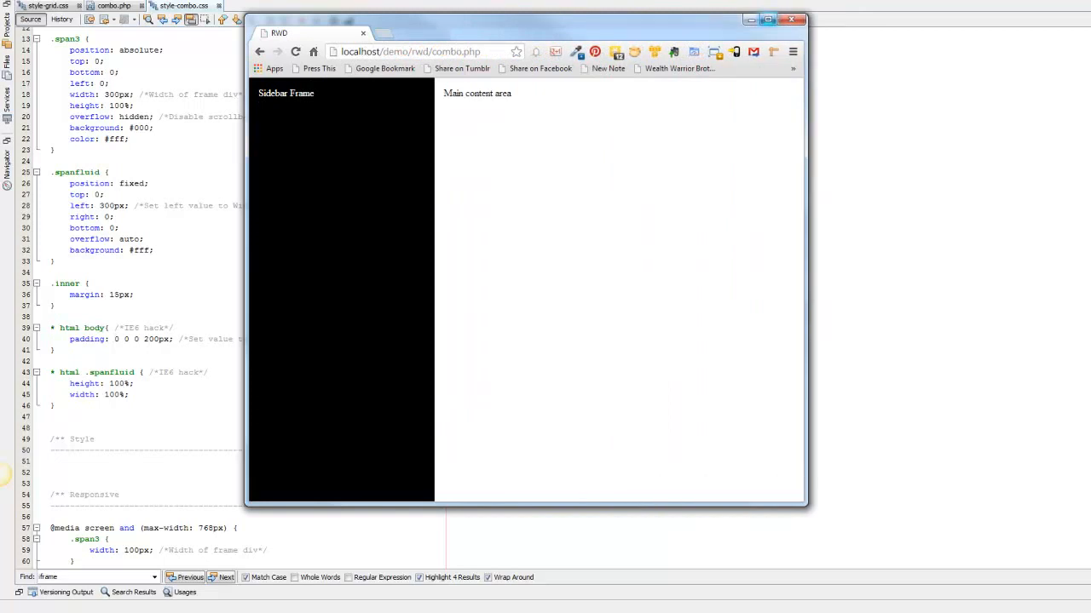
click(766, 19)
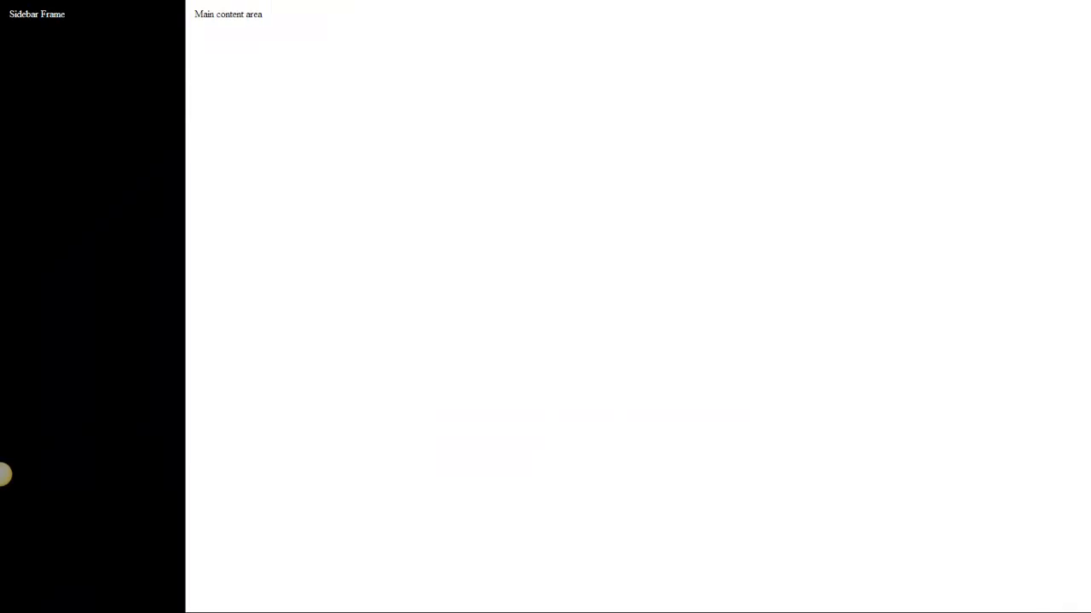